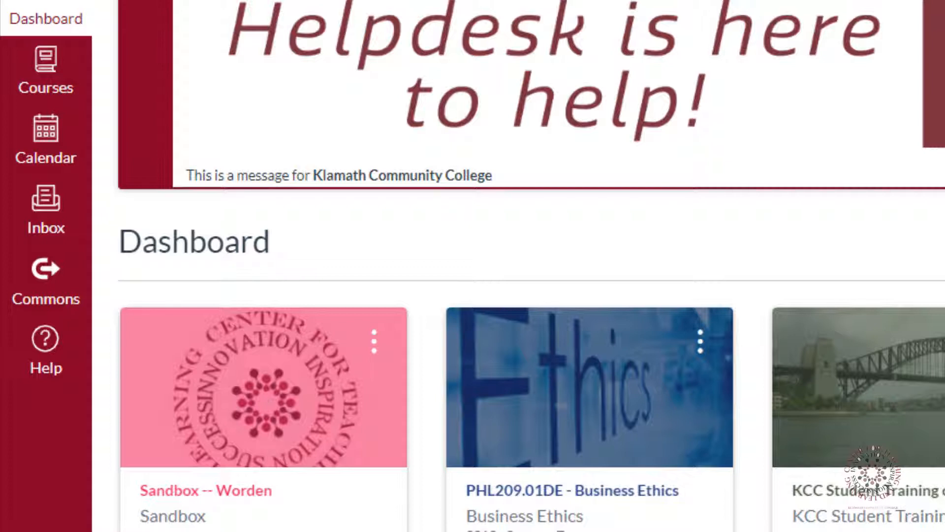
pyautogui.moveTo(45, 211)
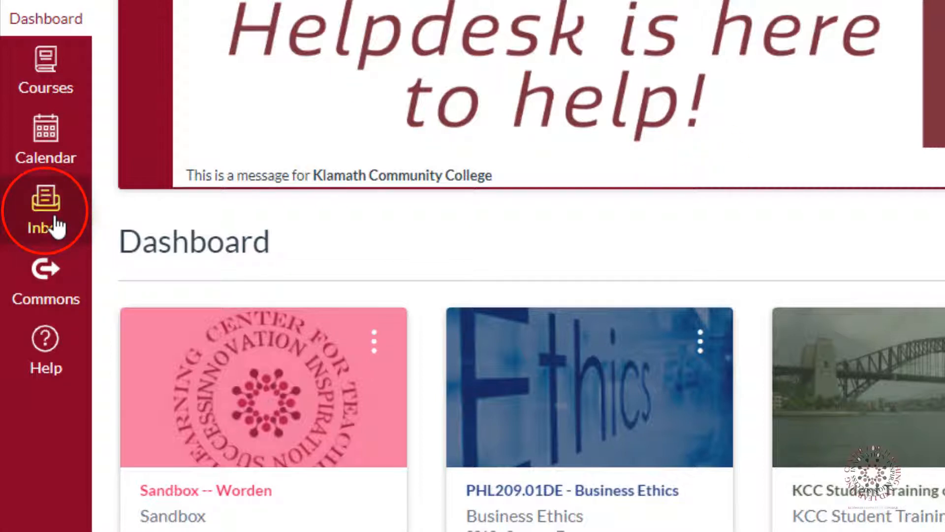
# - Go to the Inbox from the global navigation sidebar
pyautogui.click(44, 209)
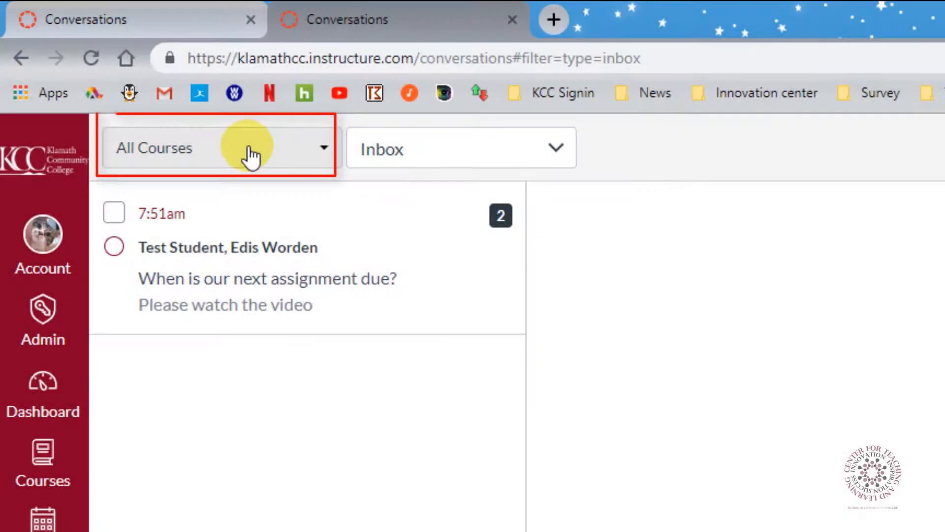
pyautogui.click(217, 148)
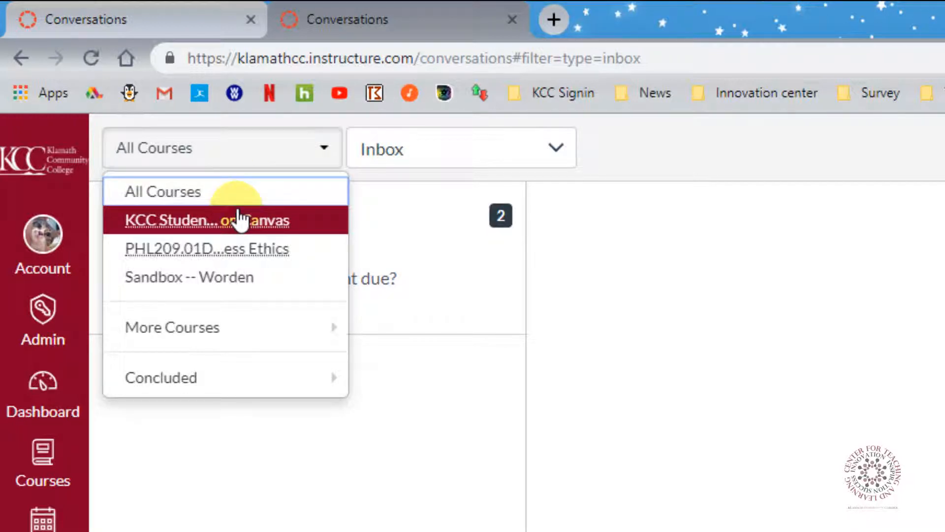
pyautogui.moveTo(229, 248)
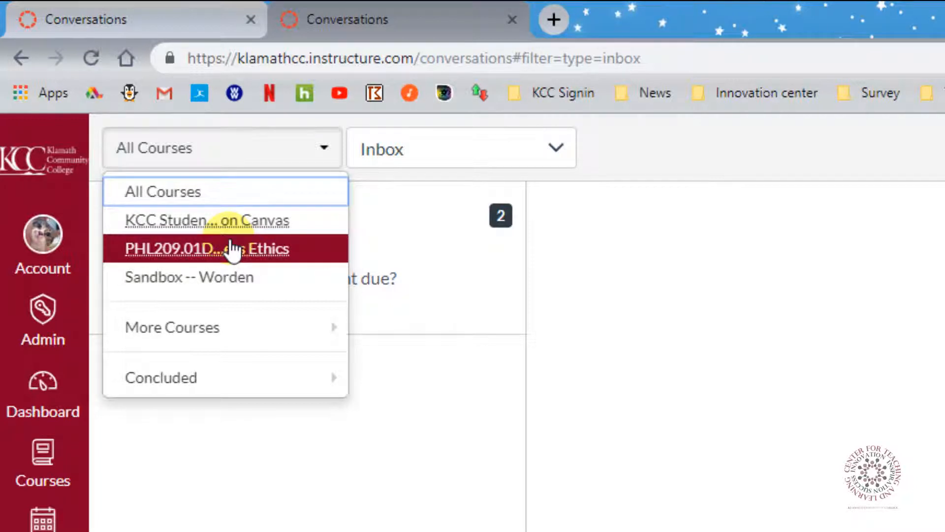
pyautogui.click(206, 248)
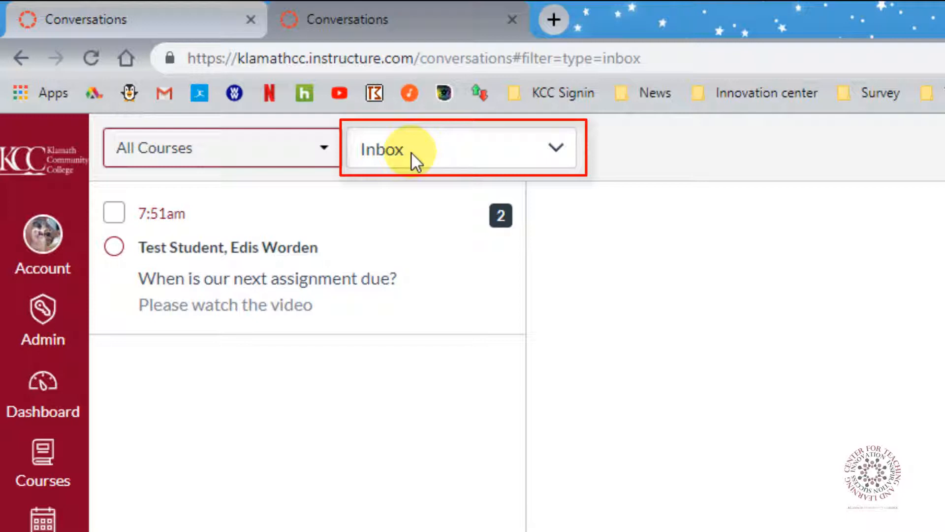
pyautogui.click(460, 148)
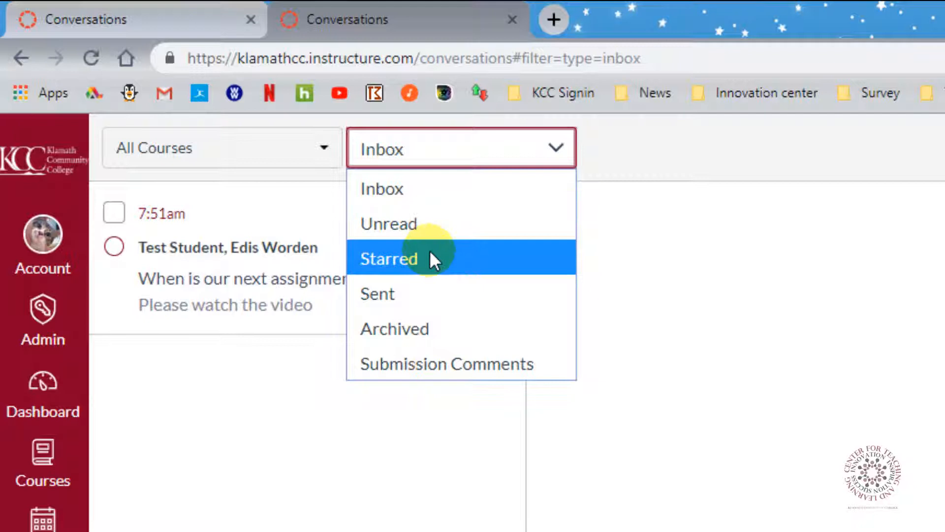
pyautogui.moveTo(455, 326)
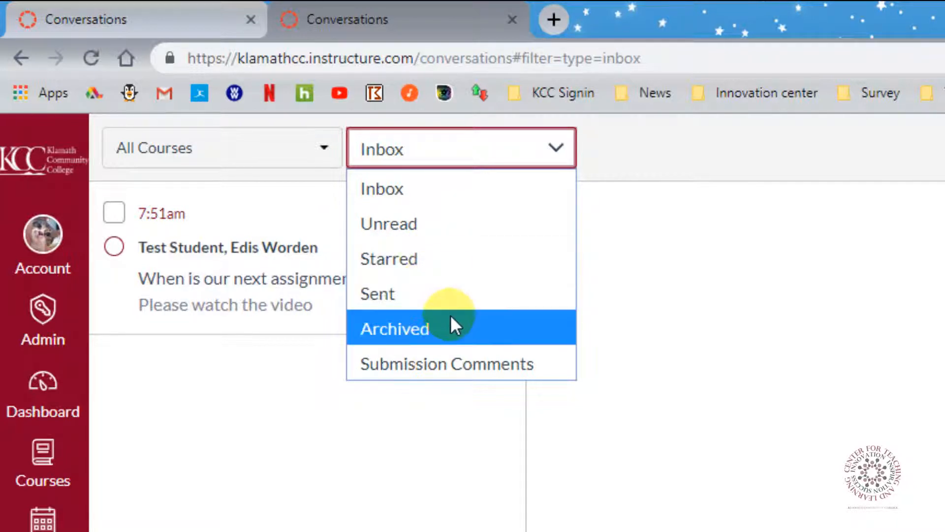
pyautogui.moveTo(474, 361)
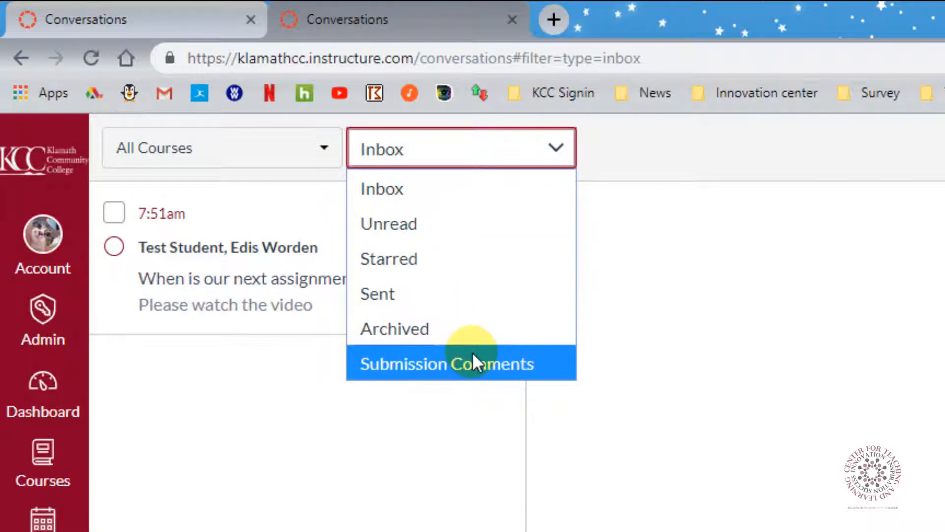
pyautogui.click(461, 364)
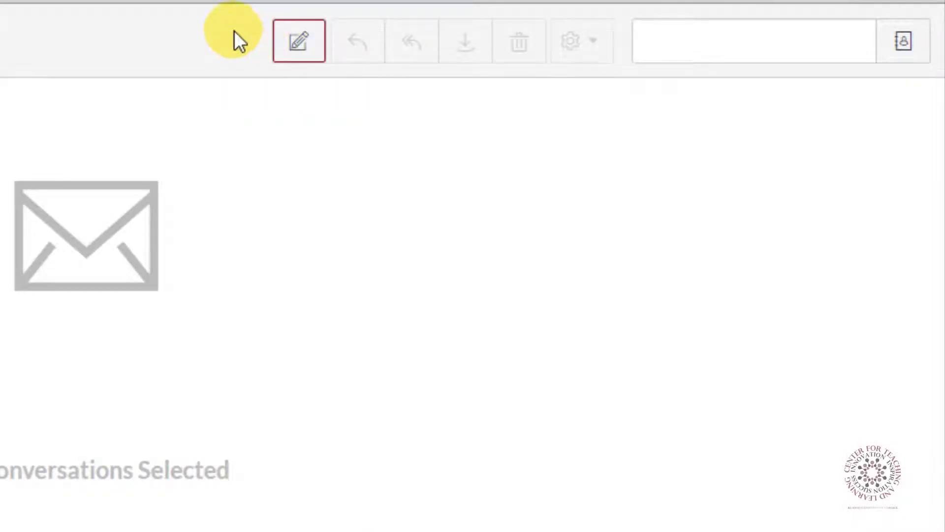
# - Start a new message for the Sandbox -- Worden course
pyautogui.click(298, 41)
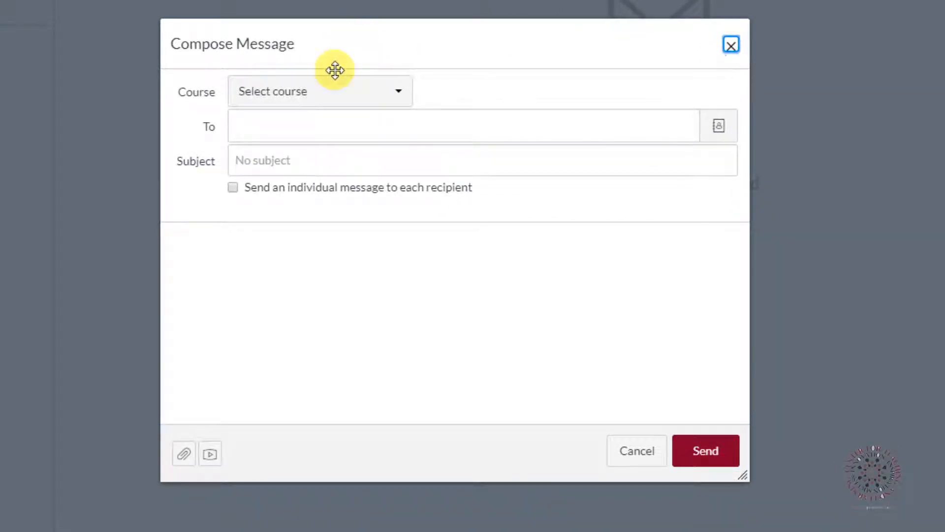
pyautogui.click(319, 91)
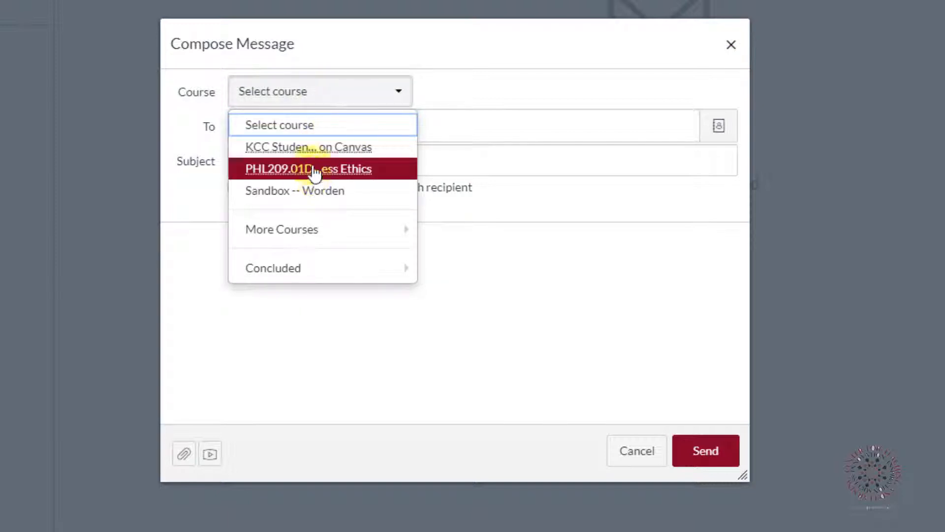
pyautogui.click(295, 190)
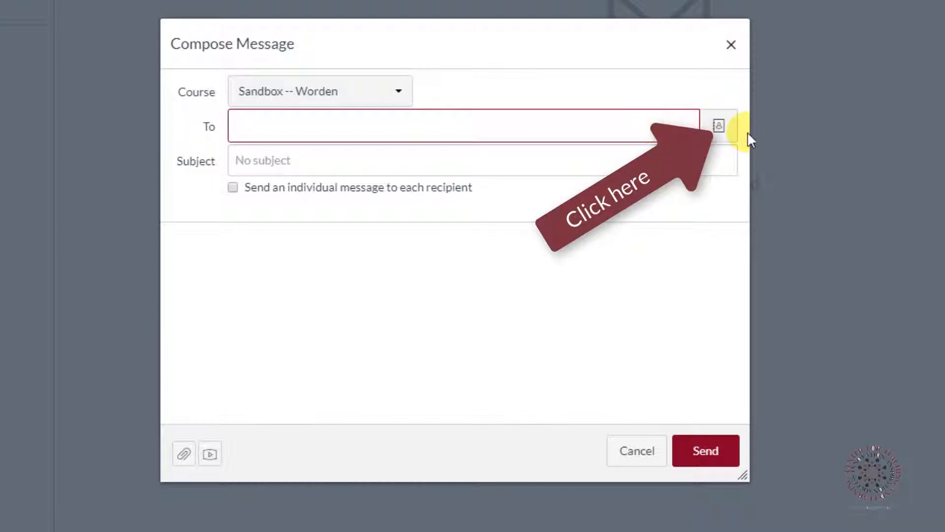
# - Address the message to the course teacher and the Test Student via the address book
pyautogui.click(717, 125)
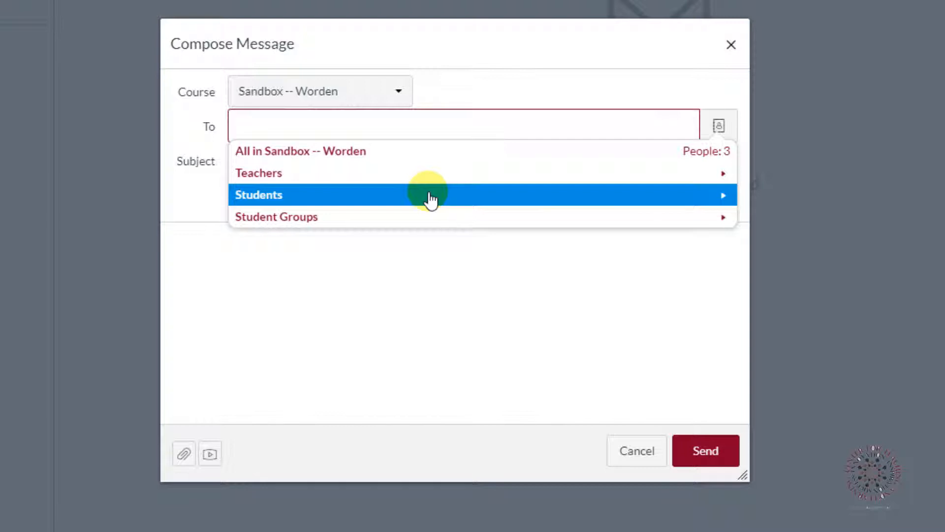
pyautogui.moveTo(415, 217)
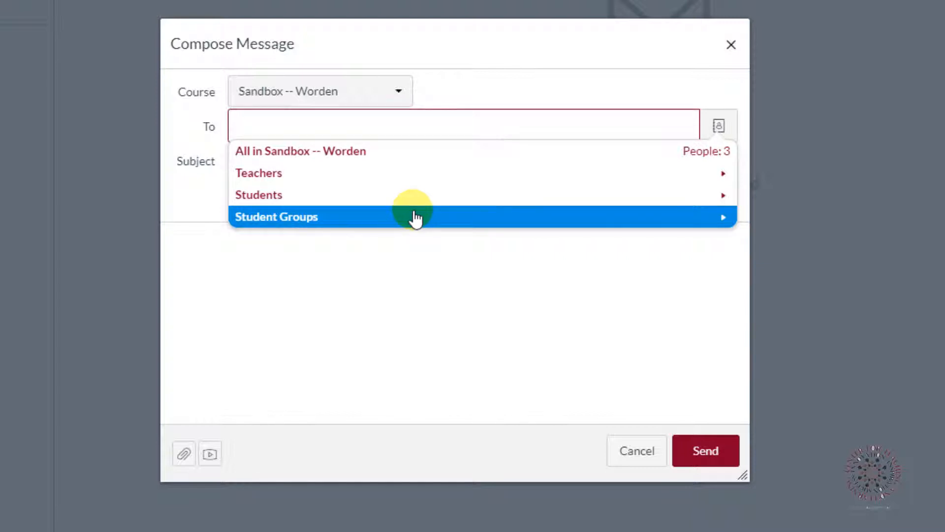
pyautogui.click(258, 173)
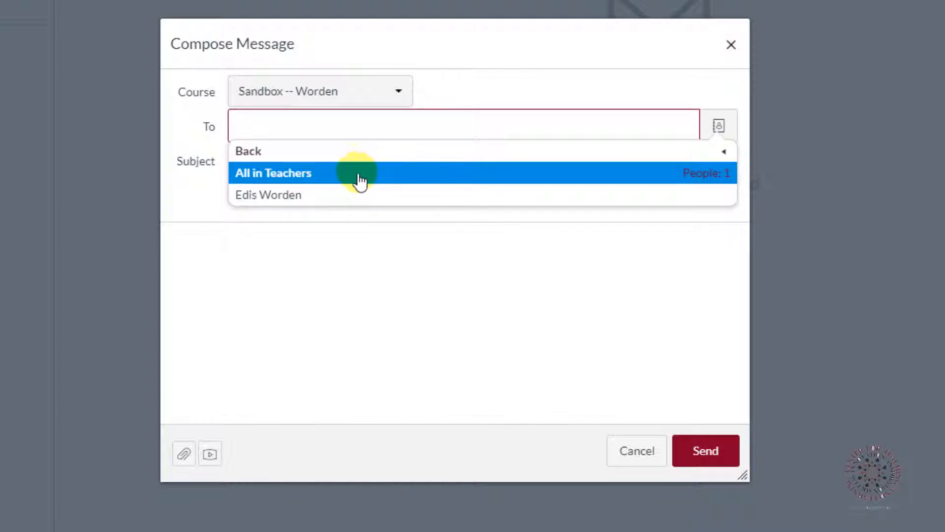
pyautogui.click(268, 194)
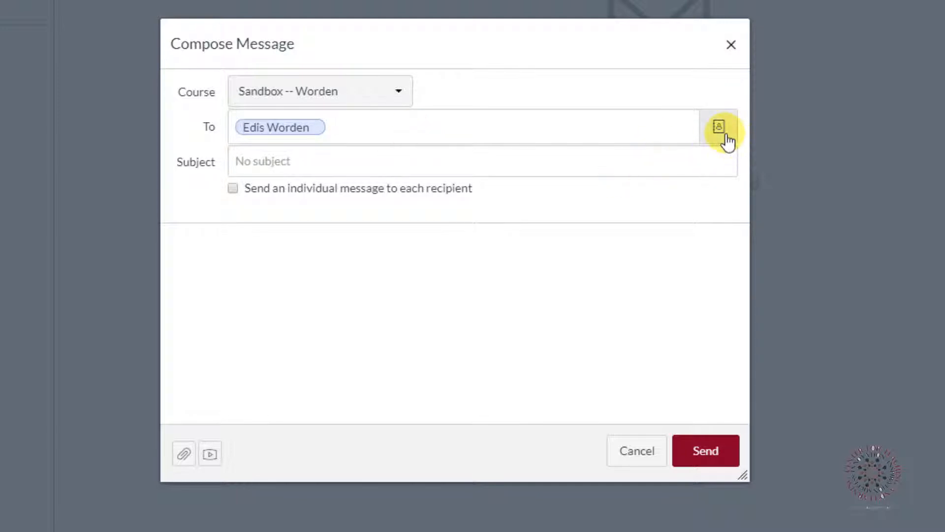
pyautogui.click(717, 127)
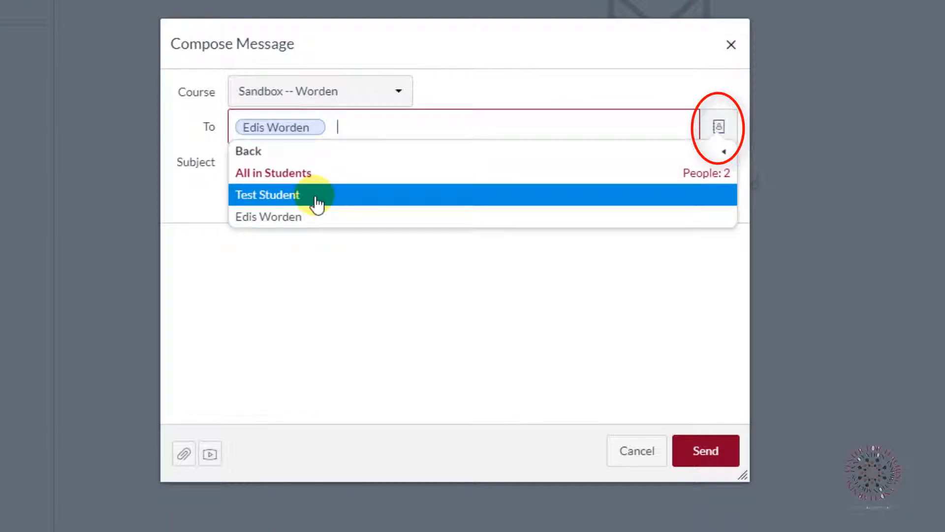
pyautogui.click(268, 195)
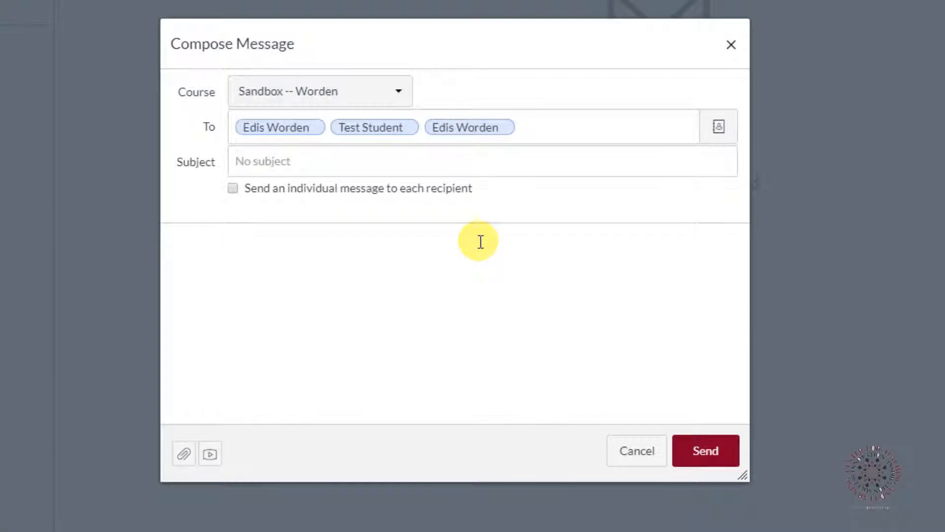
# - Enter the subject 'There is a test tomorrow! Be Prepared!'
pyautogui.write('There is a test tomorrow!  Be Prepared!')
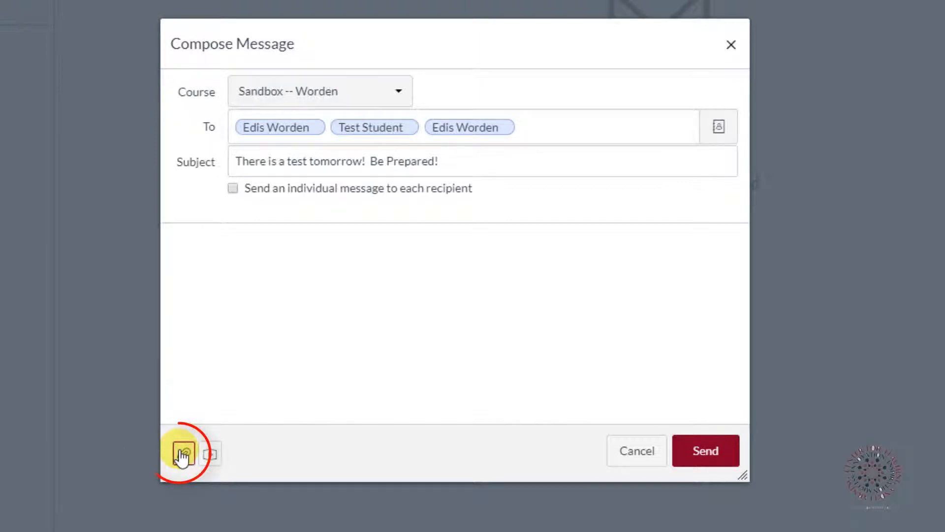
# - Attach No KCC.PNG, record a video comment, and send the message
pyautogui.click(182, 452)
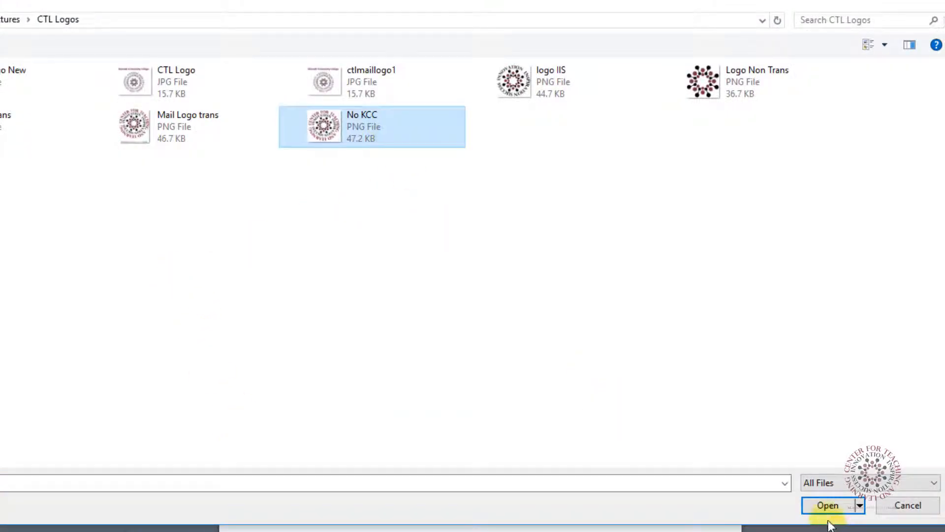
pyautogui.click(828, 505)
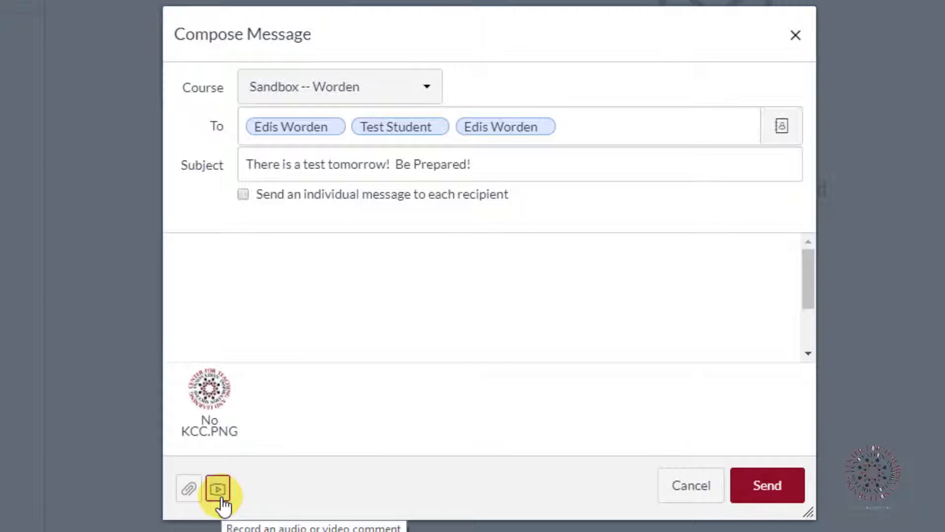
pyautogui.click(218, 489)
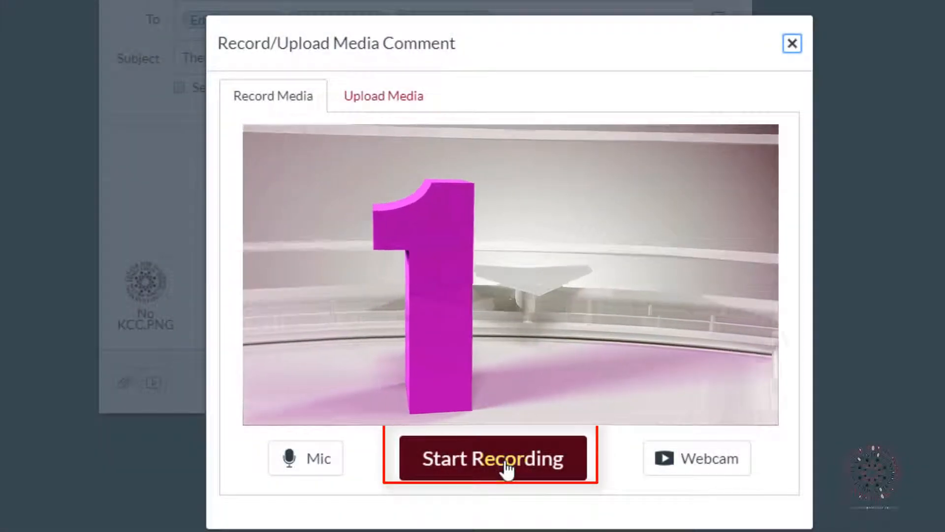
pyautogui.click(493, 458)
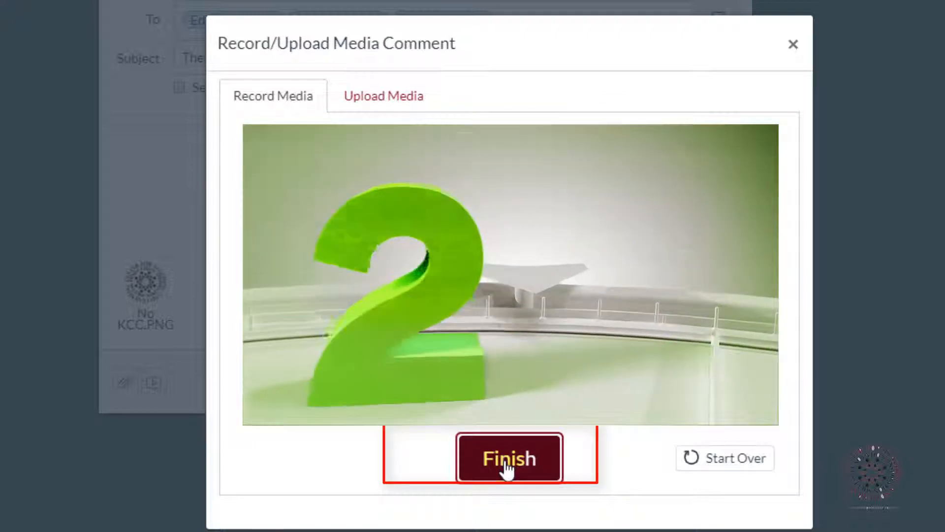
pyautogui.click(509, 458)
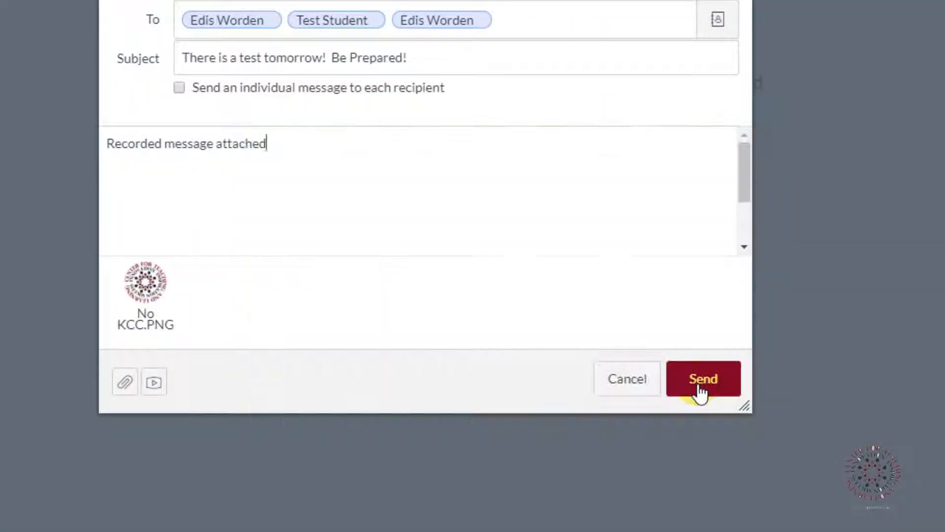
pyautogui.click(703, 378)
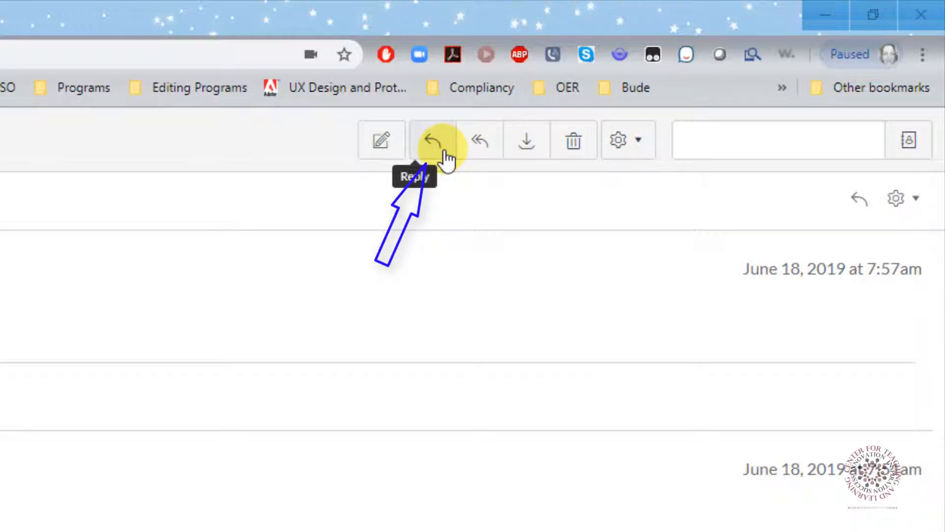
pyautogui.moveTo(479, 140)
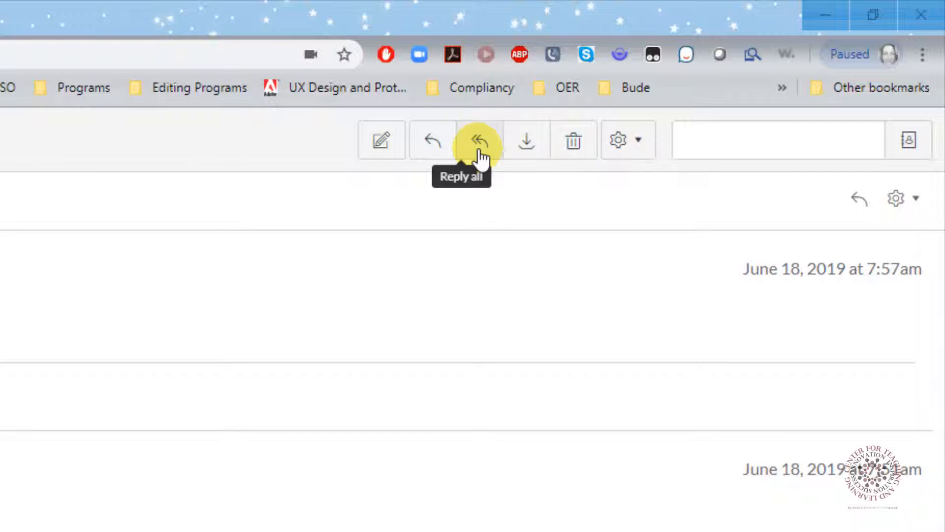
pyautogui.moveTo(508, 151)
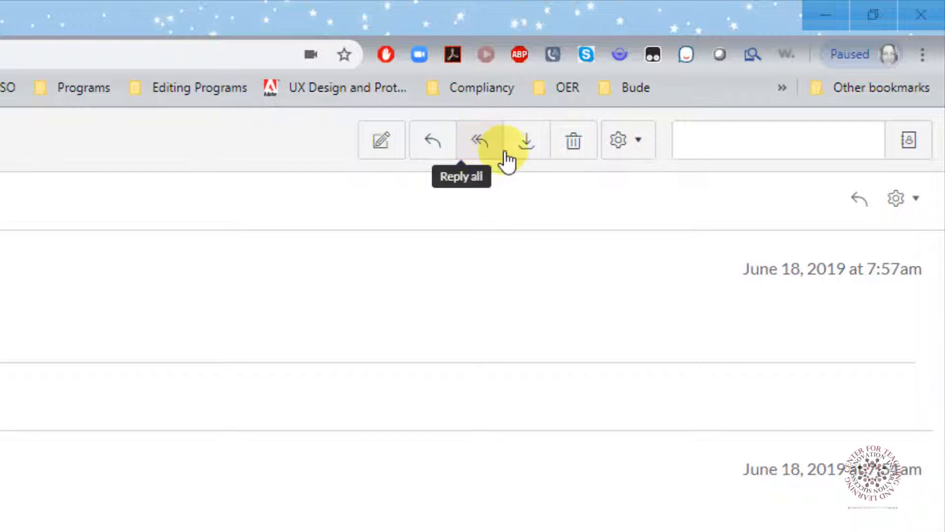
pyautogui.moveTo(526, 140)
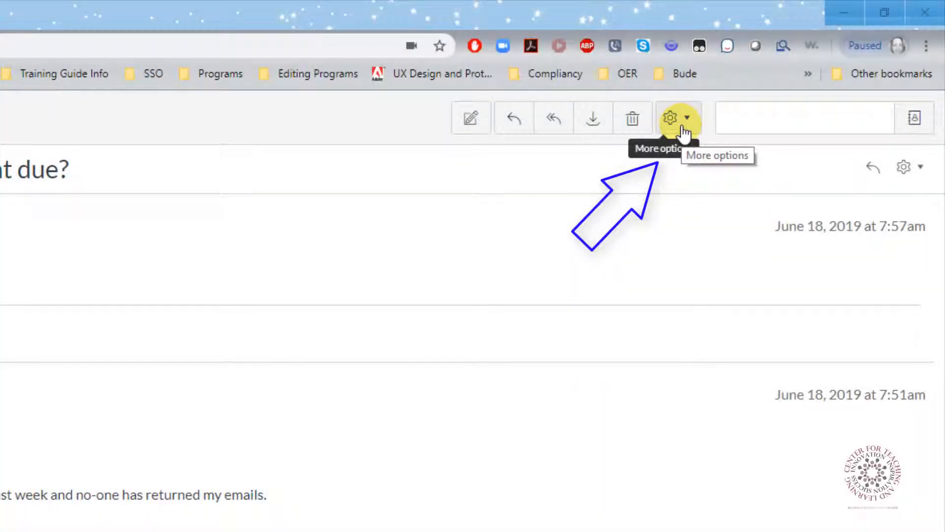
# - Show the conversation's extra options: Mark as unread, Forward and Star
pyautogui.click(669, 117)
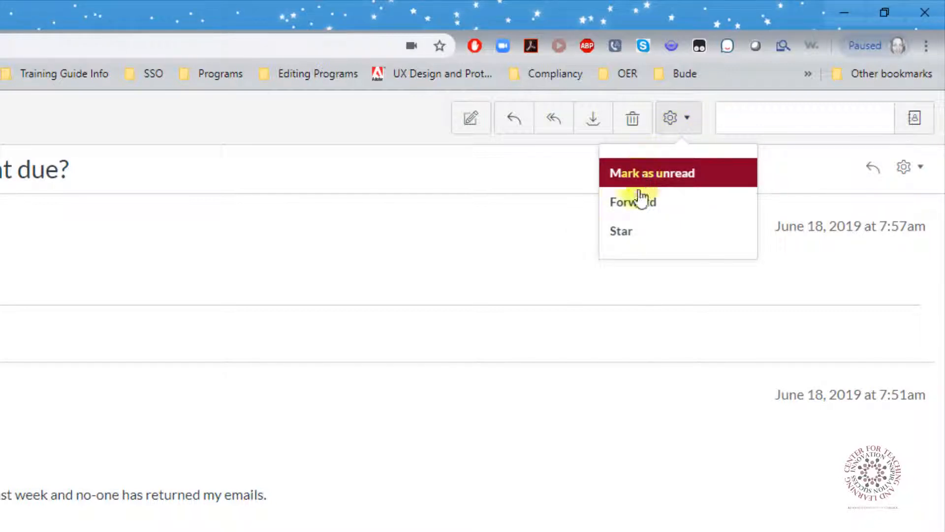
pyautogui.moveTo(628, 242)
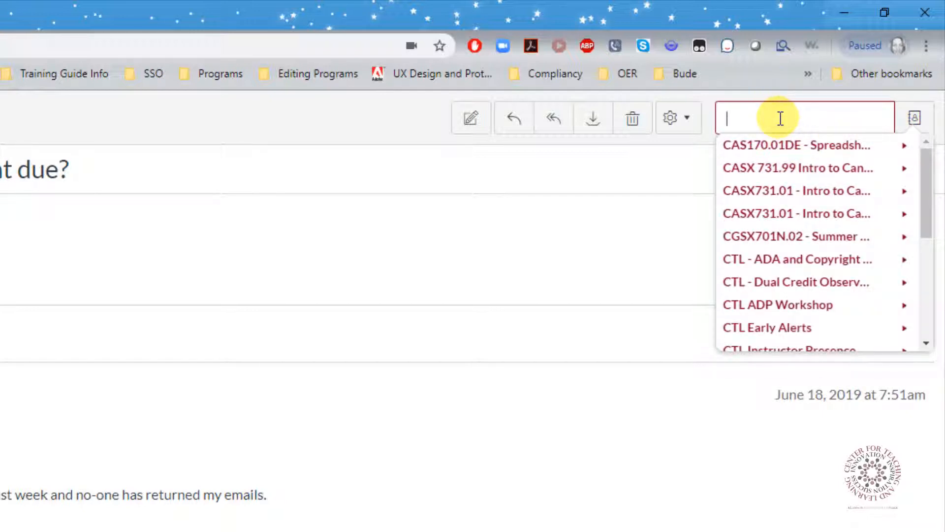
# - Show the list of courses for filtering conversation search
pyautogui.click(31, 308)
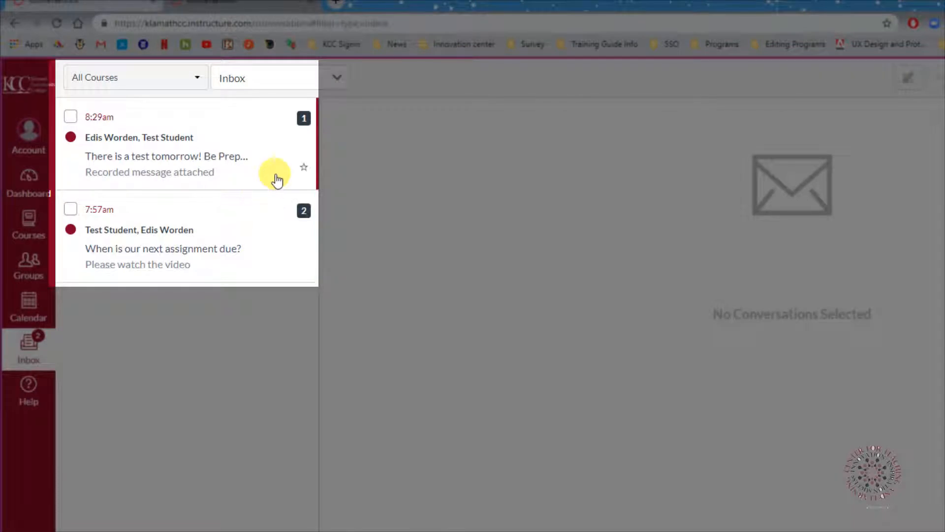
pyautogui.moveTo(256, 186)
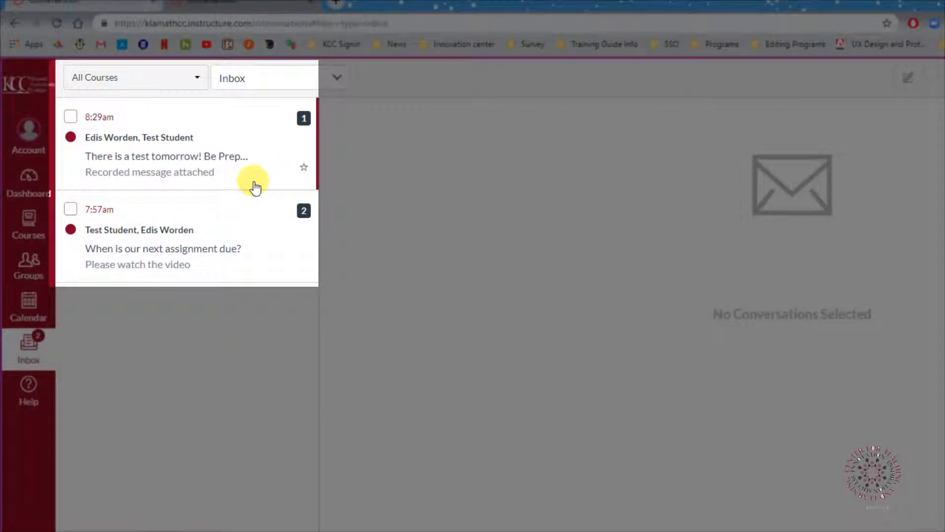
# - Read the received 'There is a test tomorrow!' conversation with its No KCC.PNG attachment
pyautogui.click(165, 156)
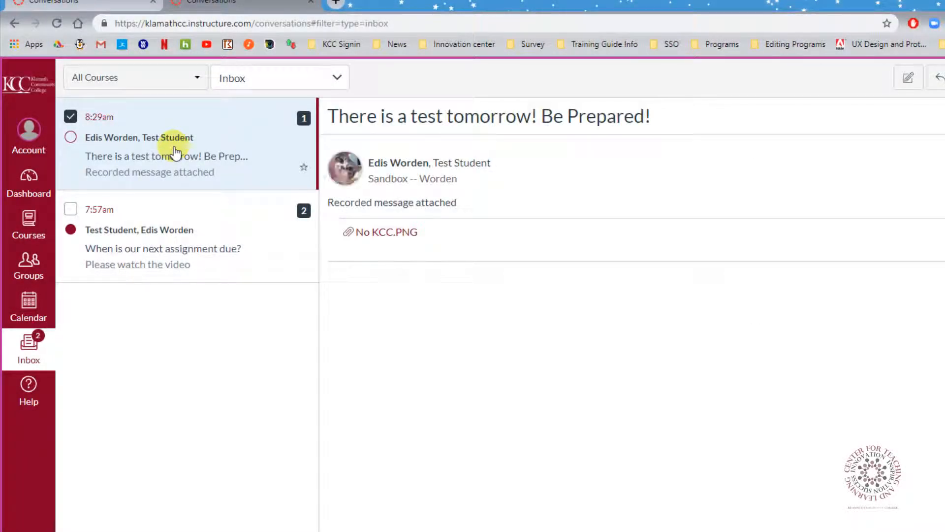